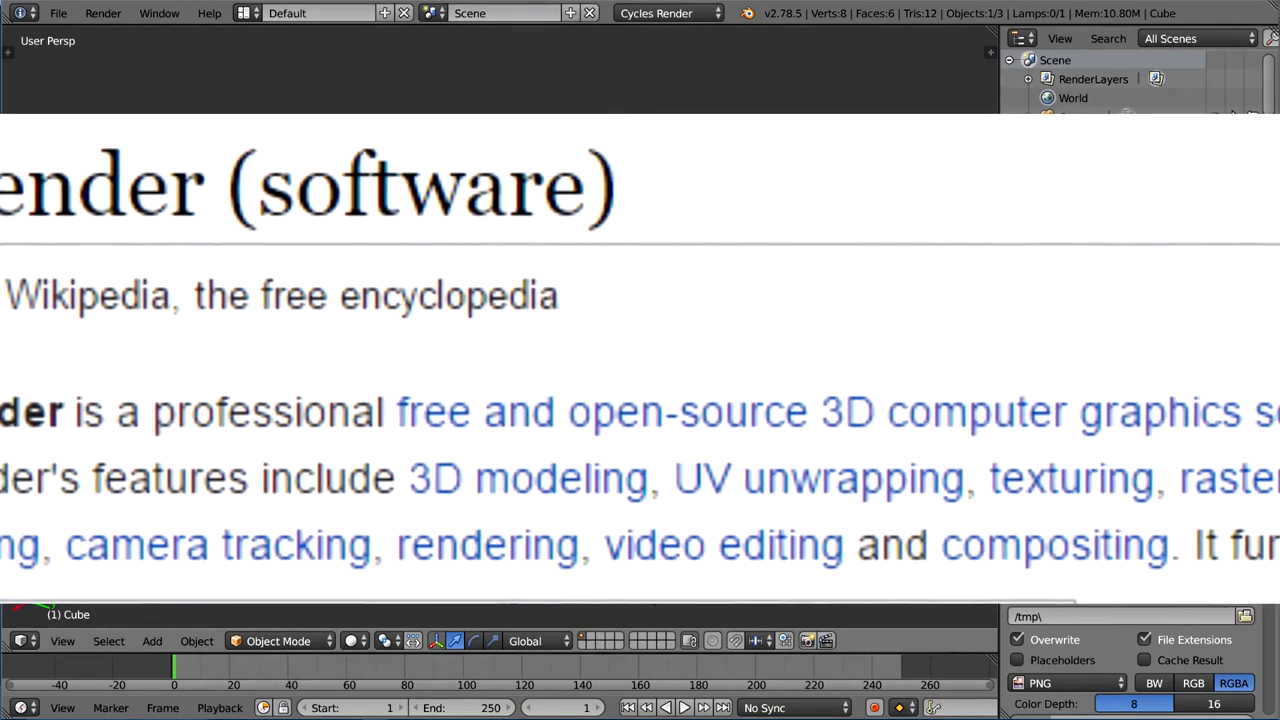
scroll(right, 3)
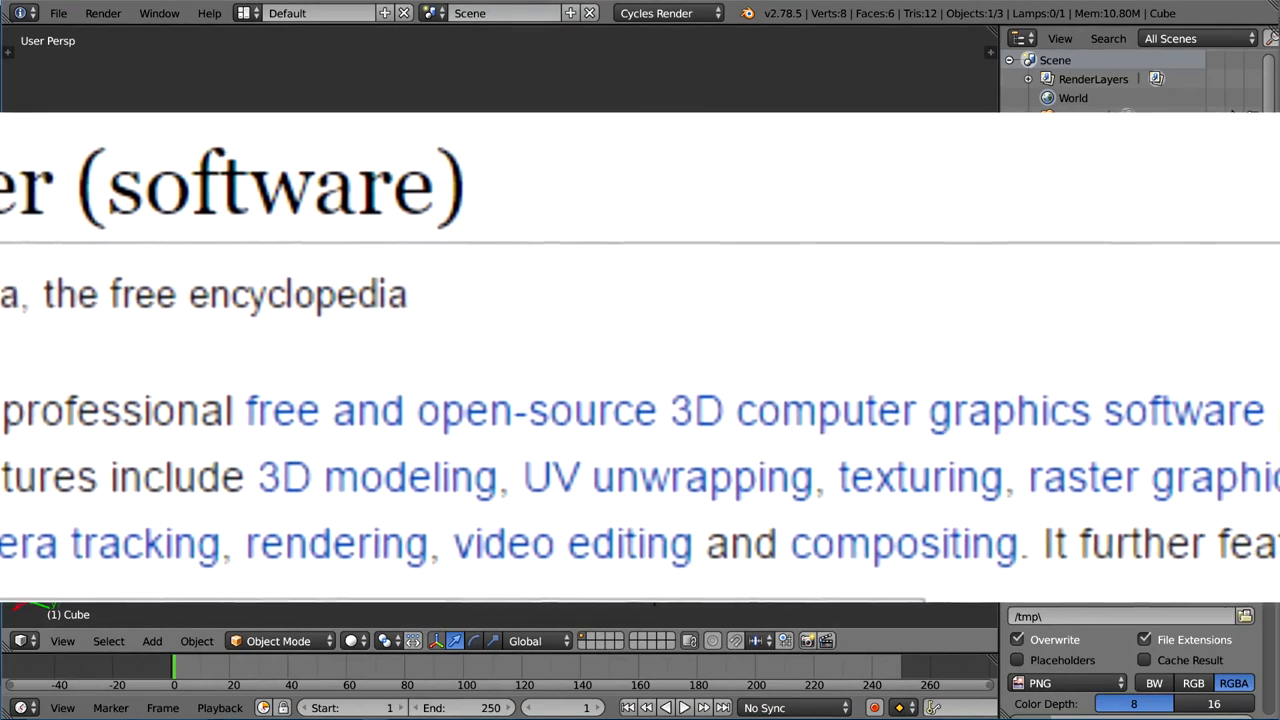